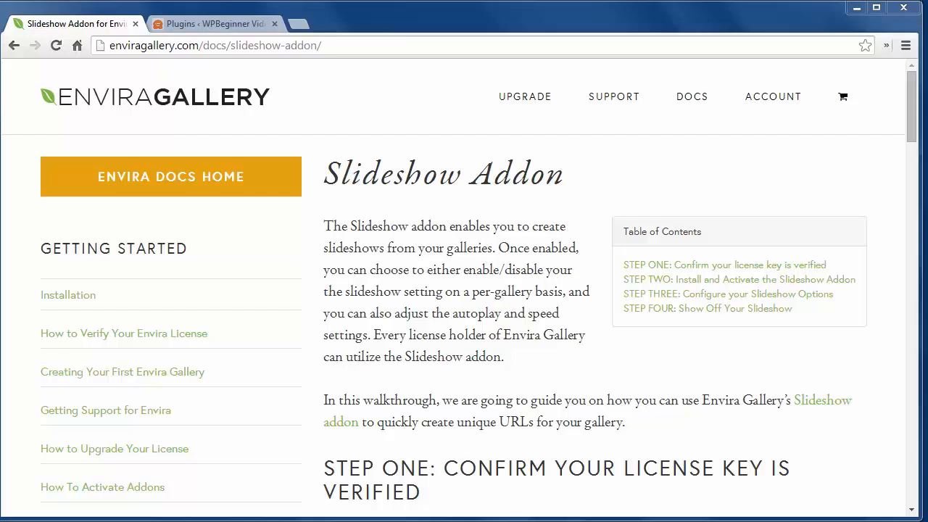
mouse_move(218, 41)
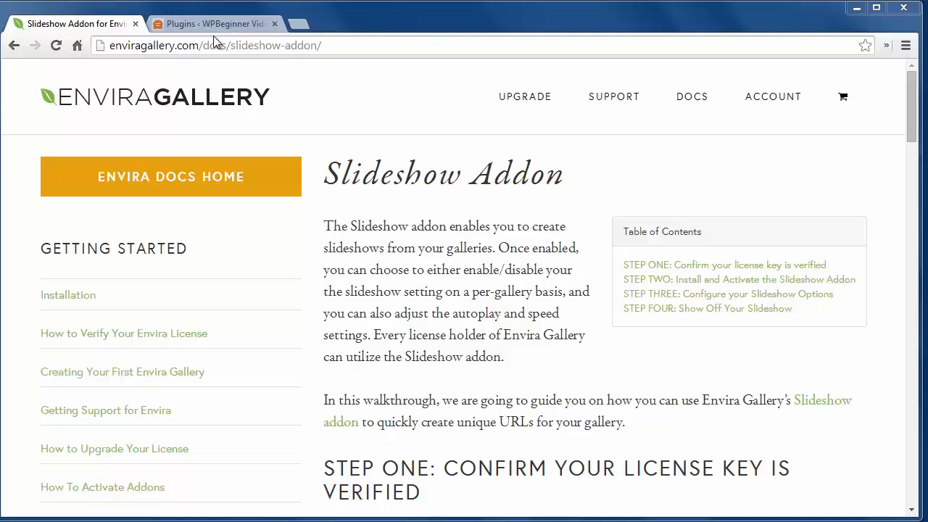
Switch from the Slideshow Addon docs to the WordPress Plugins tab
left_click(210, 24)
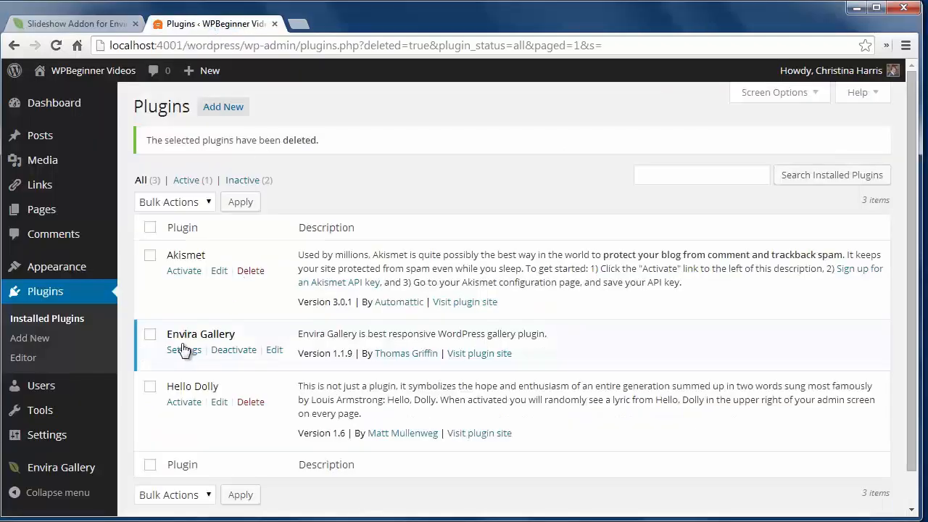
Check the verified gold license key in Envira settings, then list the Envira galleries
left_click(184, 350)
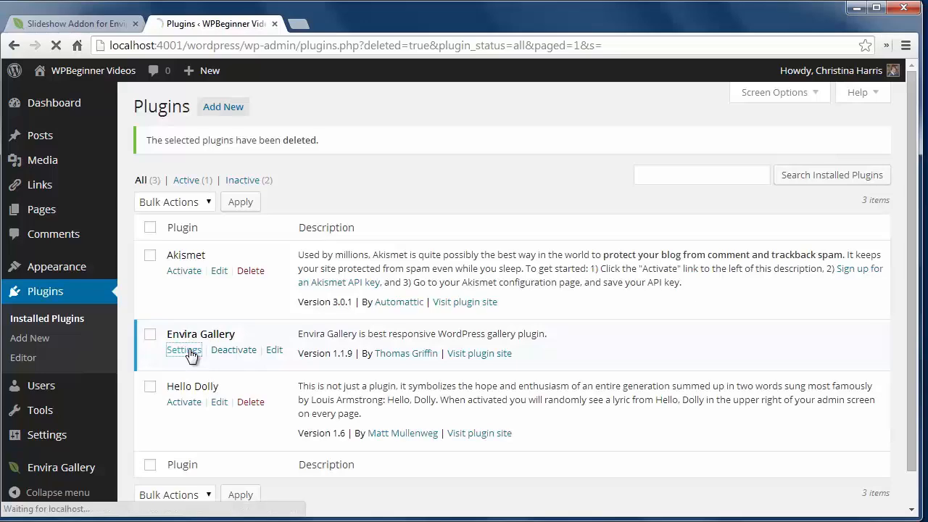
left_click(183, 350)
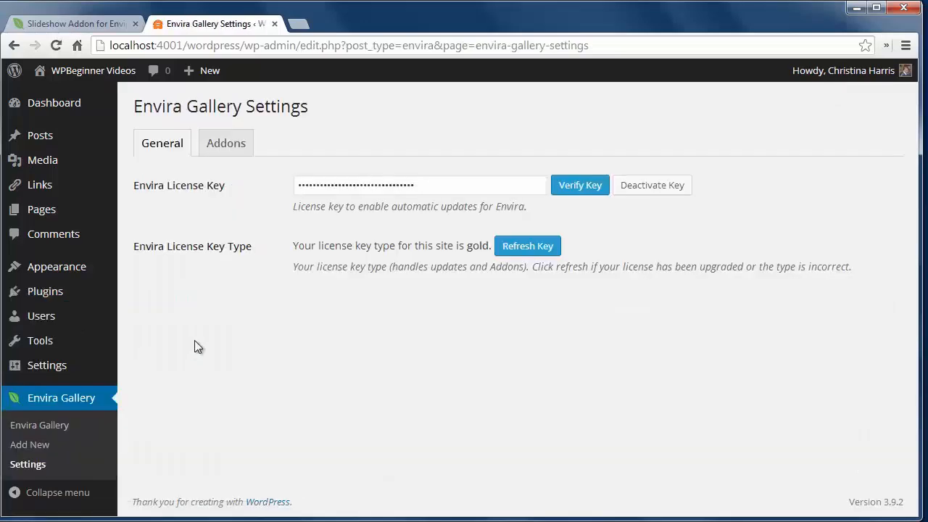
left_click(226, 143)
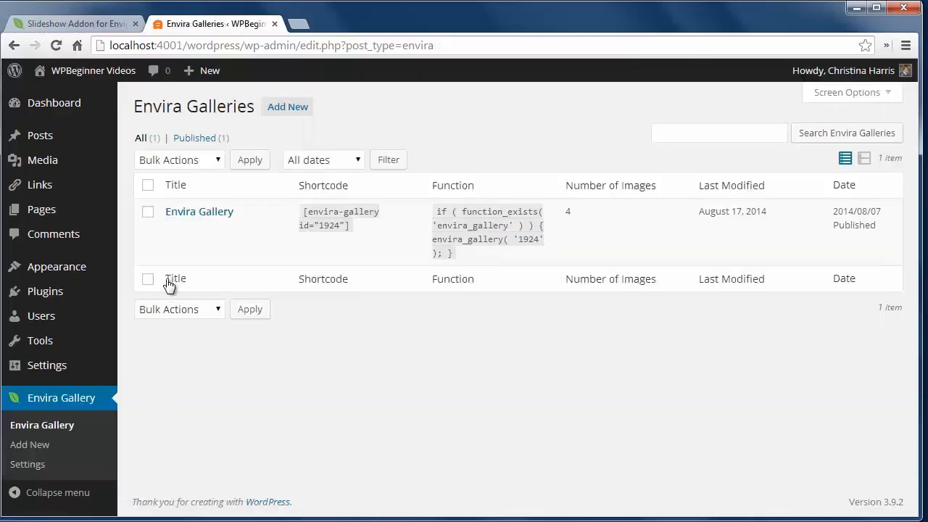
In the gallery's Slideshow settings, enable the slideshow and autoplay, keeping speed 5000
left_click(199, 211)
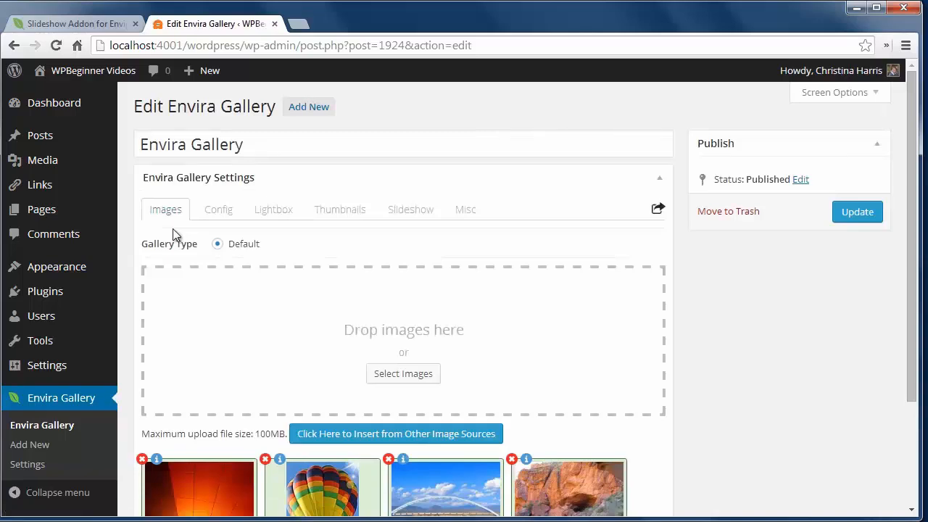
left_click(409, 209)
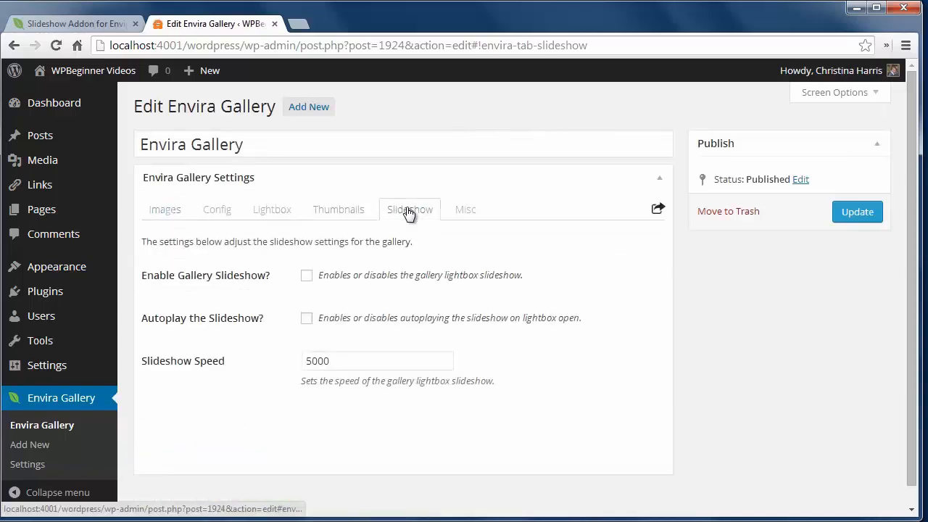
left_click(306, 276)
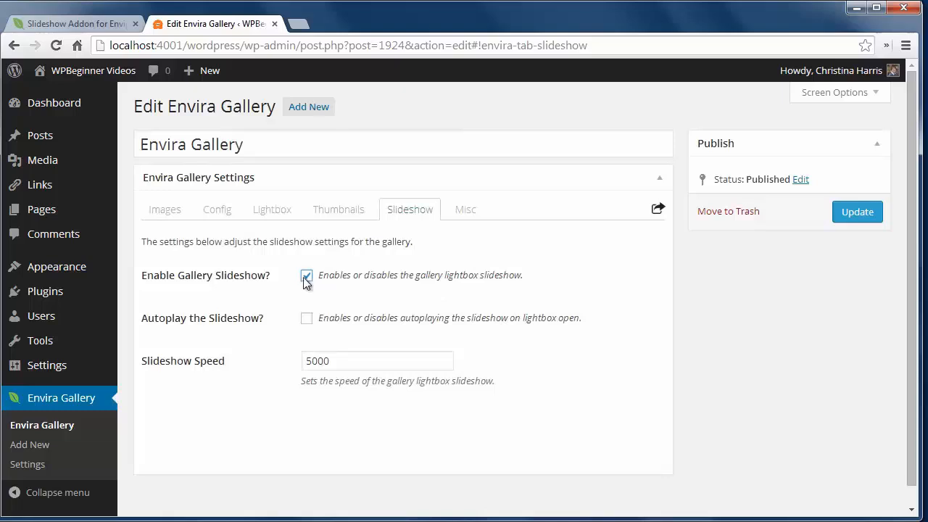
left_click(306, 318)
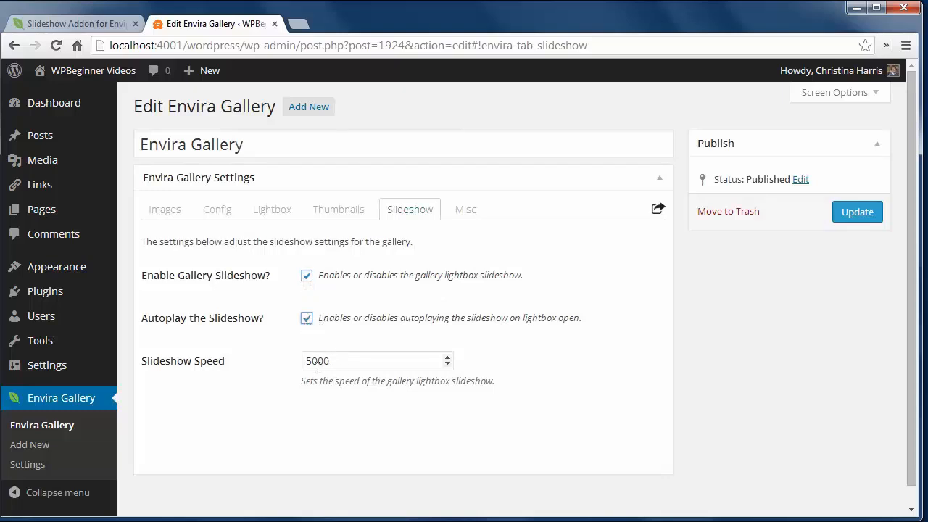
mouse_move(857, 212)
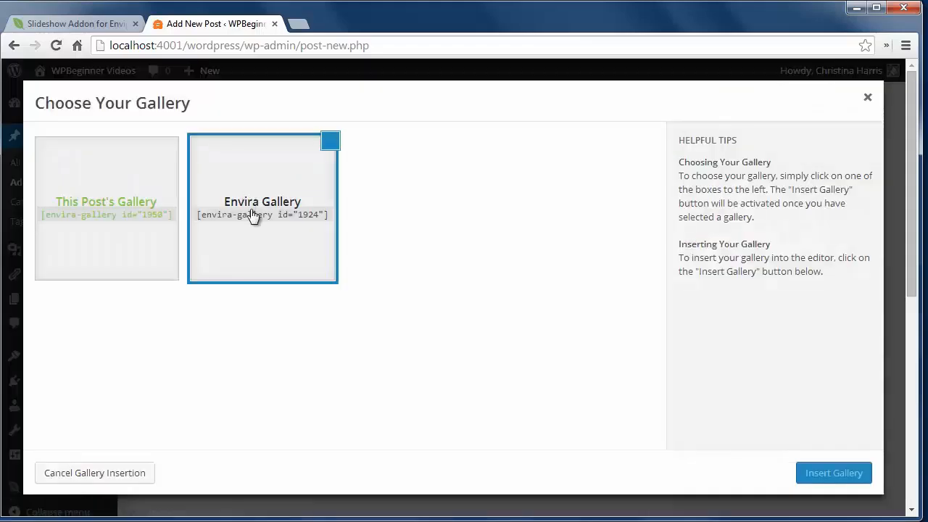
Insert the Envira Gallery shortcode into the new post and start typing the title
left_click(834, 473)
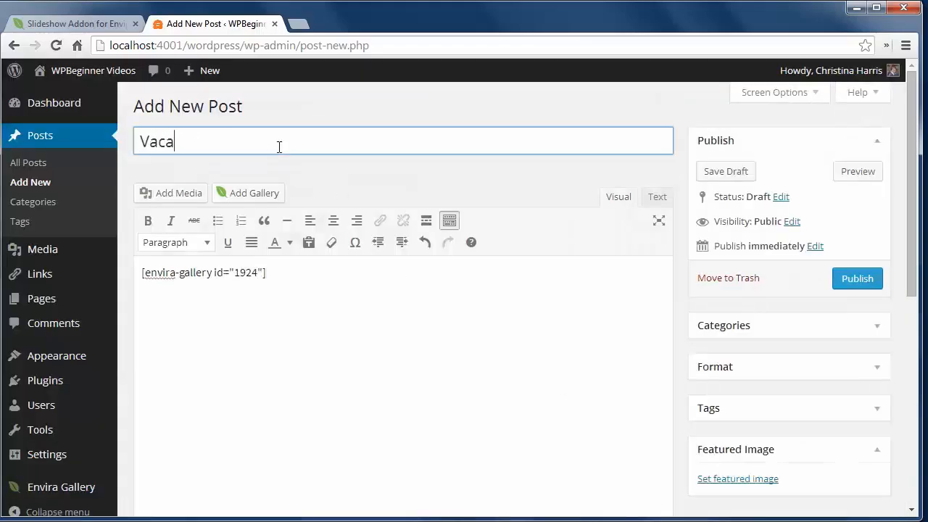